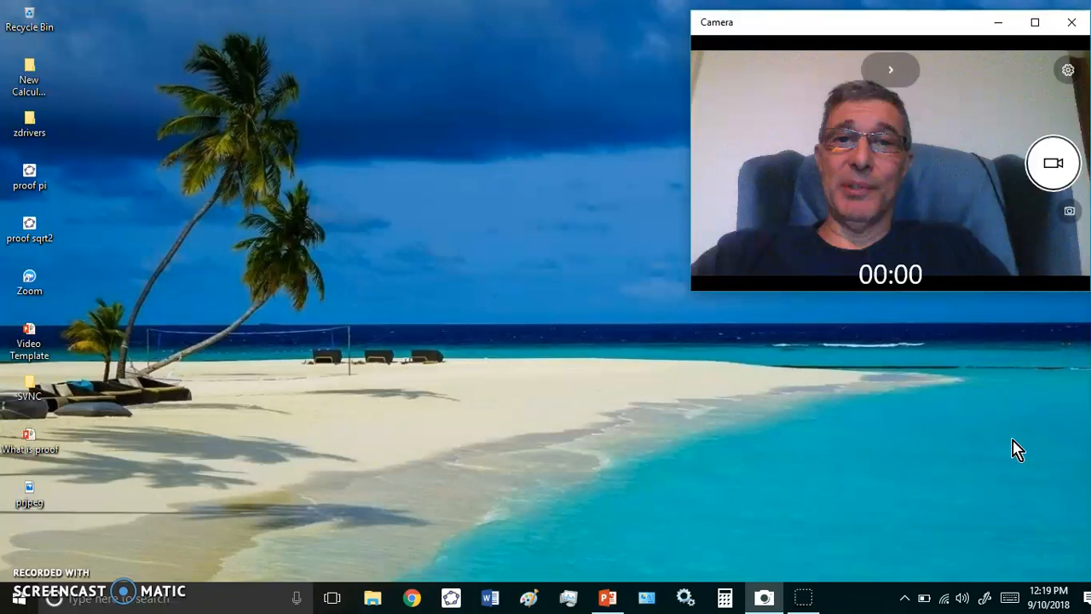
mouse_move(965, 375)
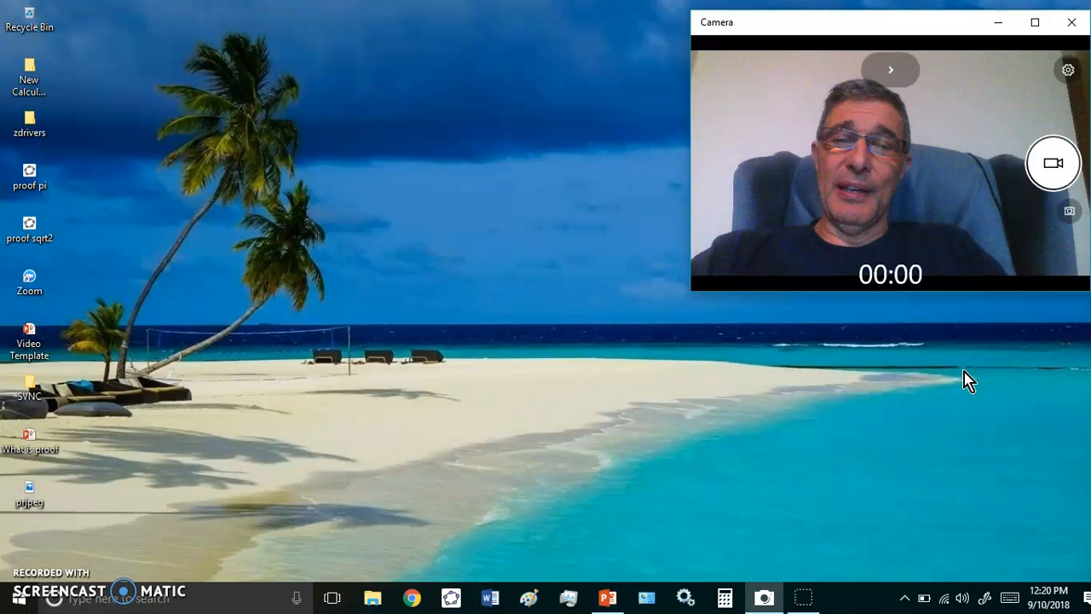
mouse_move(1002, 385)
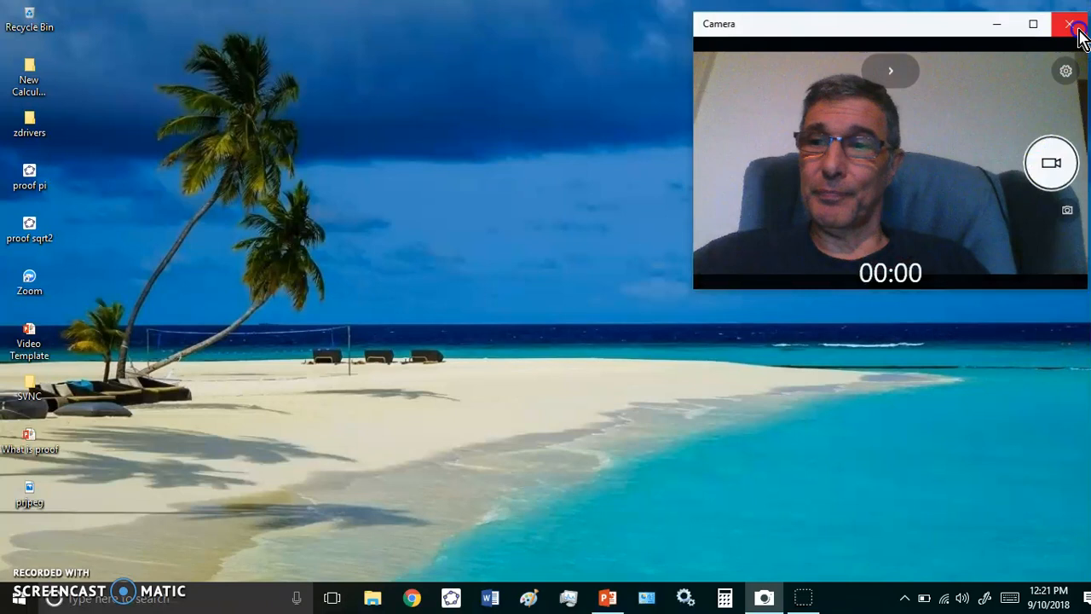
- Close the webcam preview and narrate the dictionary slide down to the Cambridge definition of sophistry
click(1067, 26)
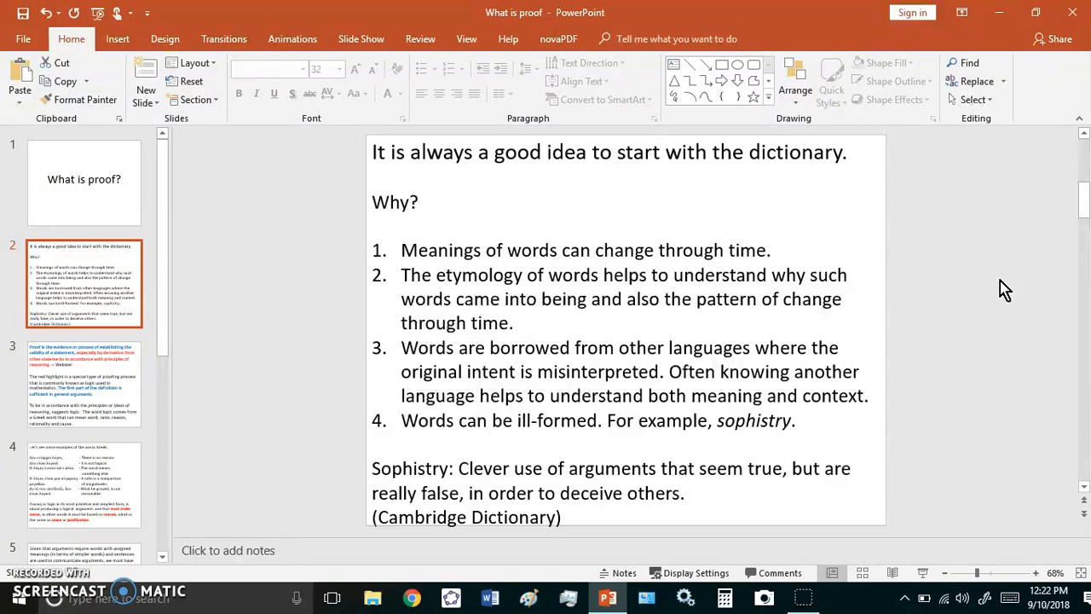
click(571, 467)
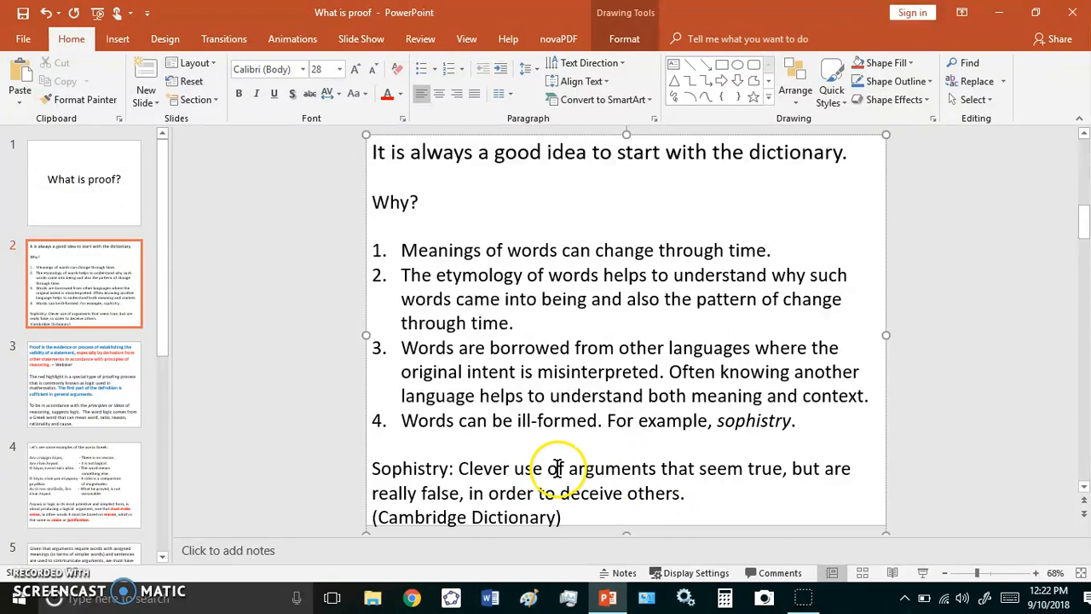
mouse_move(784, 494)
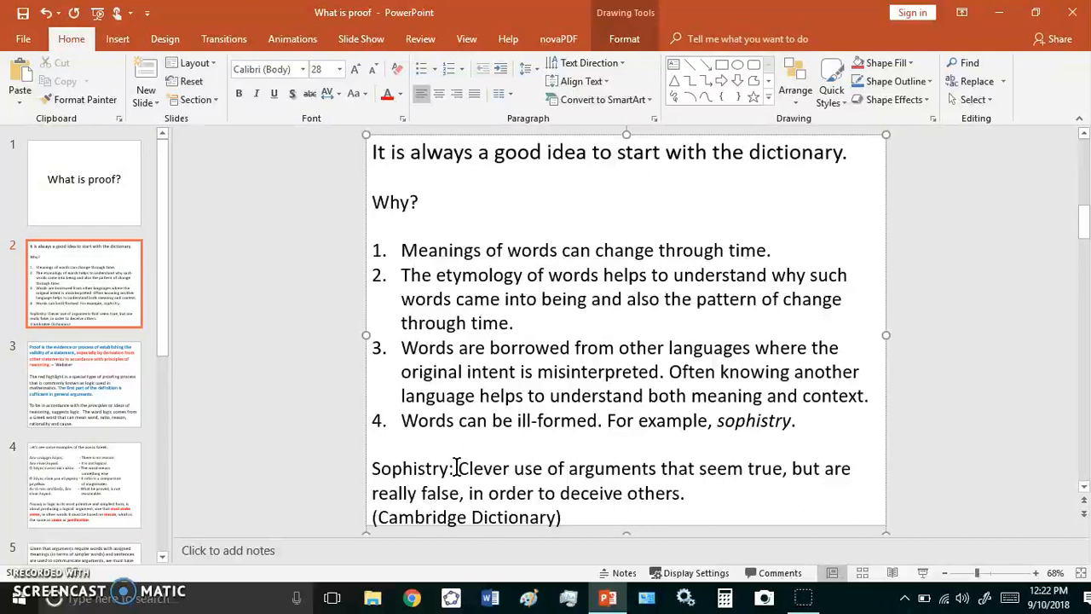
click(85, 395)
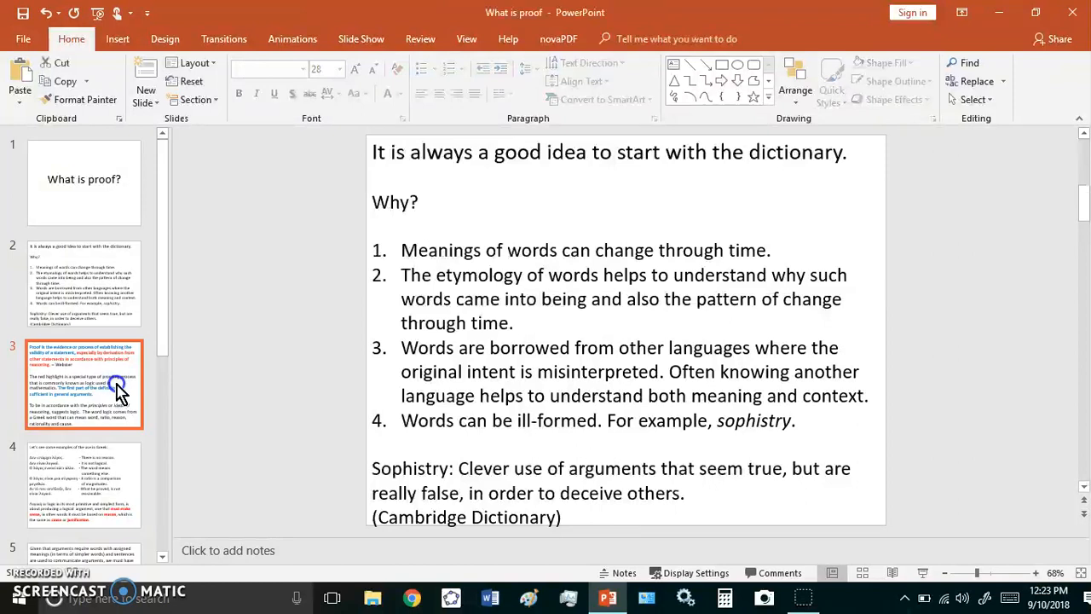
- Show slide 3 with Webster's definition of proof and clear the highlight on its first sentence
click(84, 384)
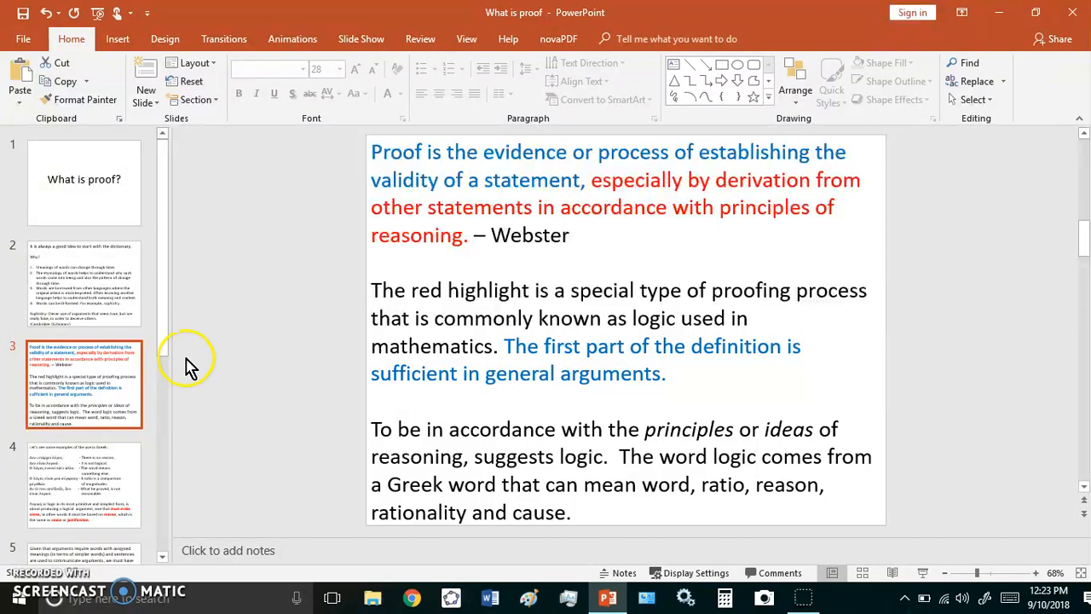
mouse_move(285, 375)
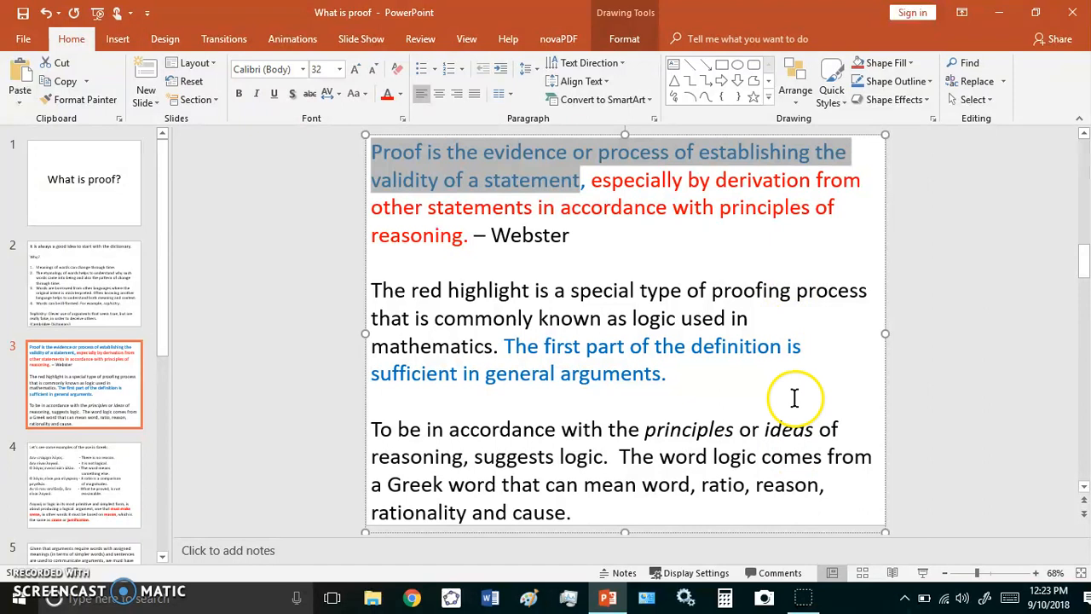
mouse_move(927, 367)
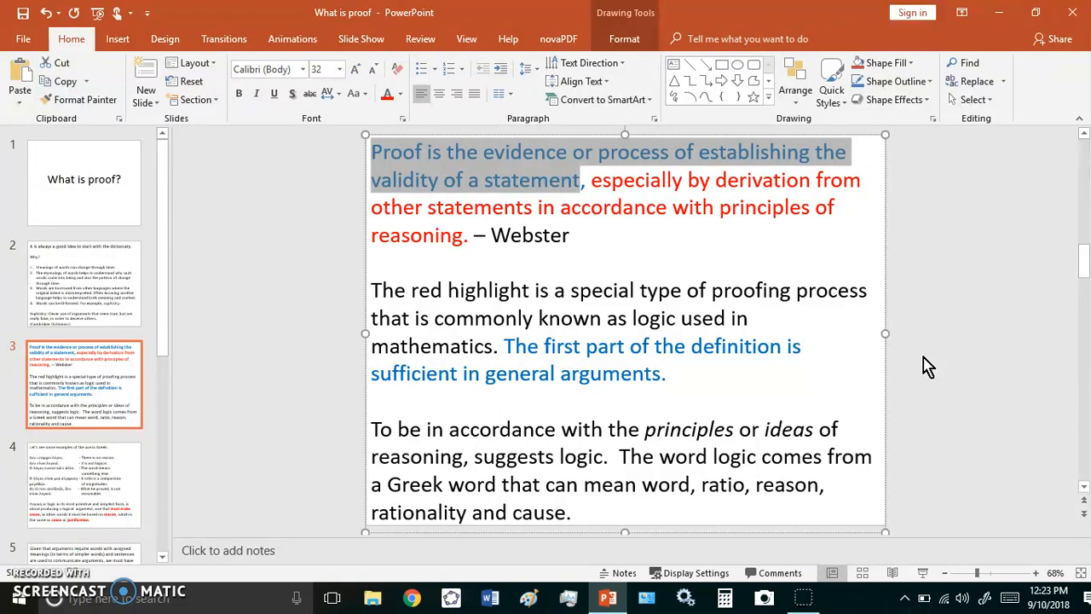
click(598, 152)
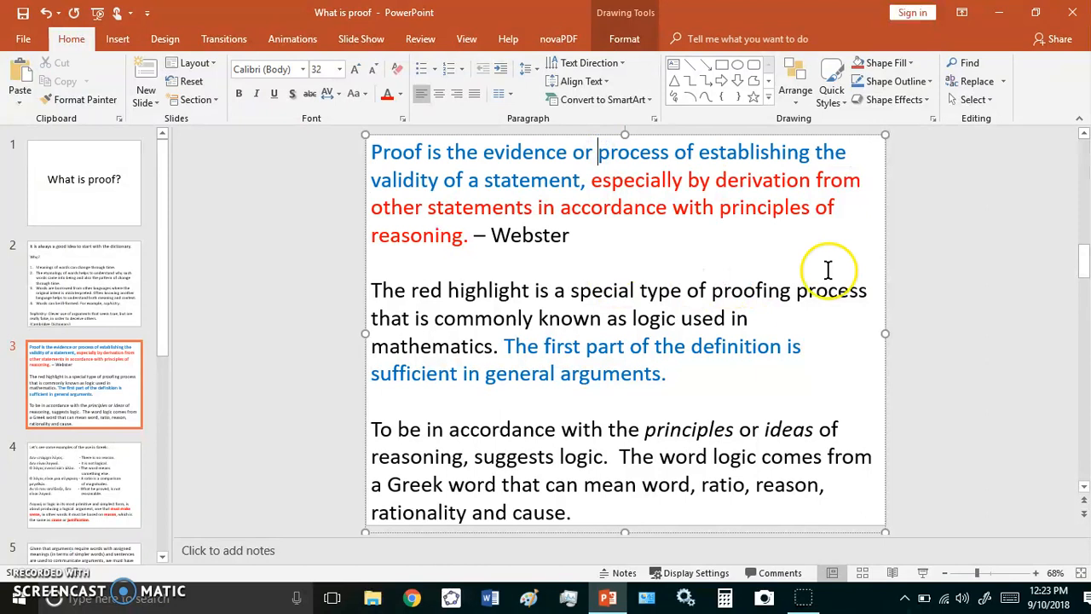
mouse_move(360, 488)
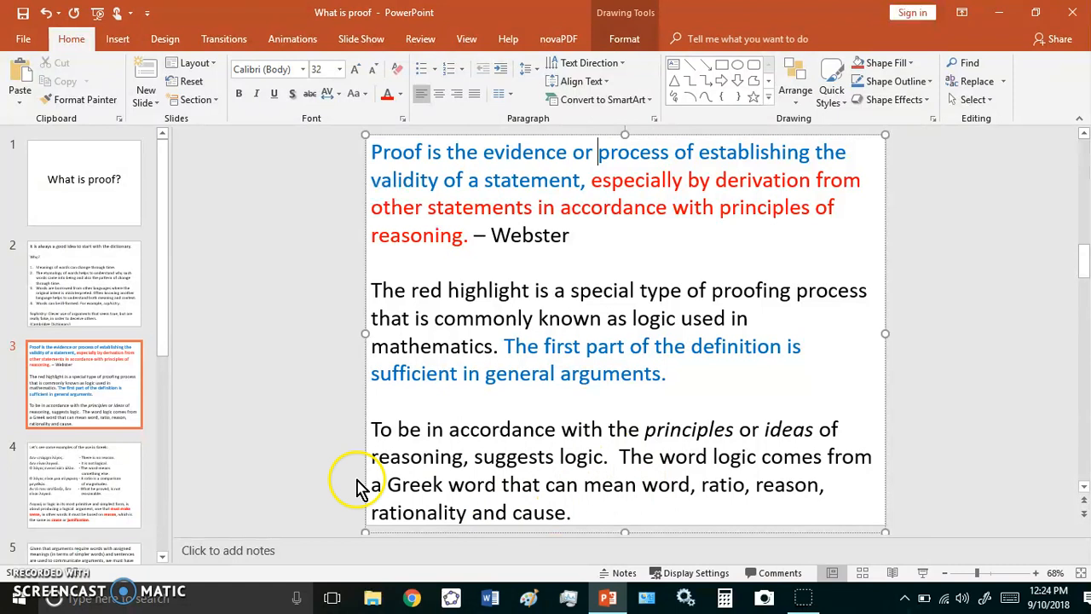
mouse_move(668, 510)
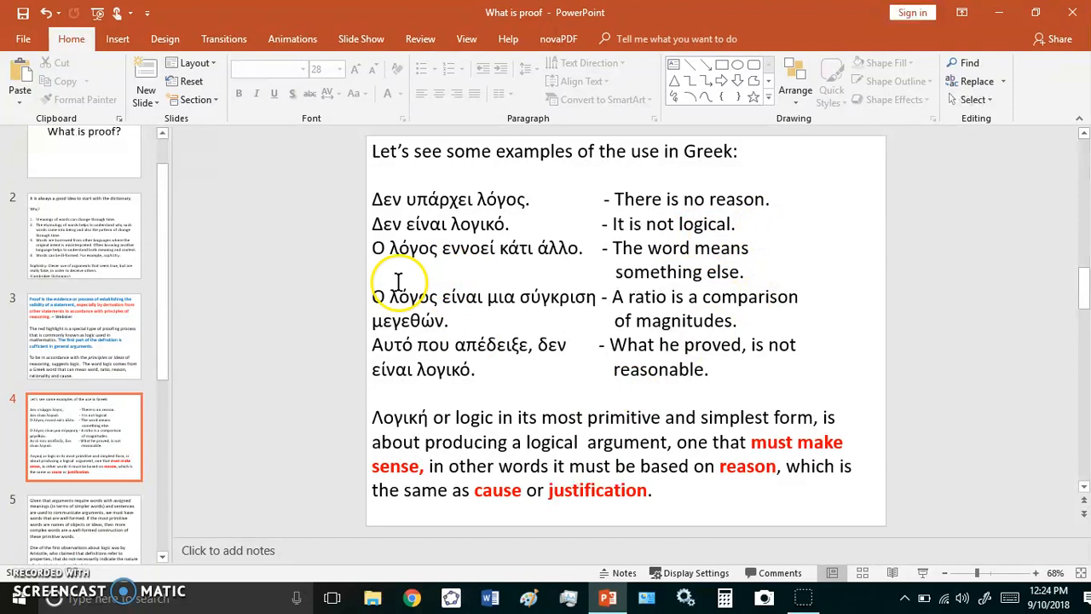
mouse_move(481, 319)
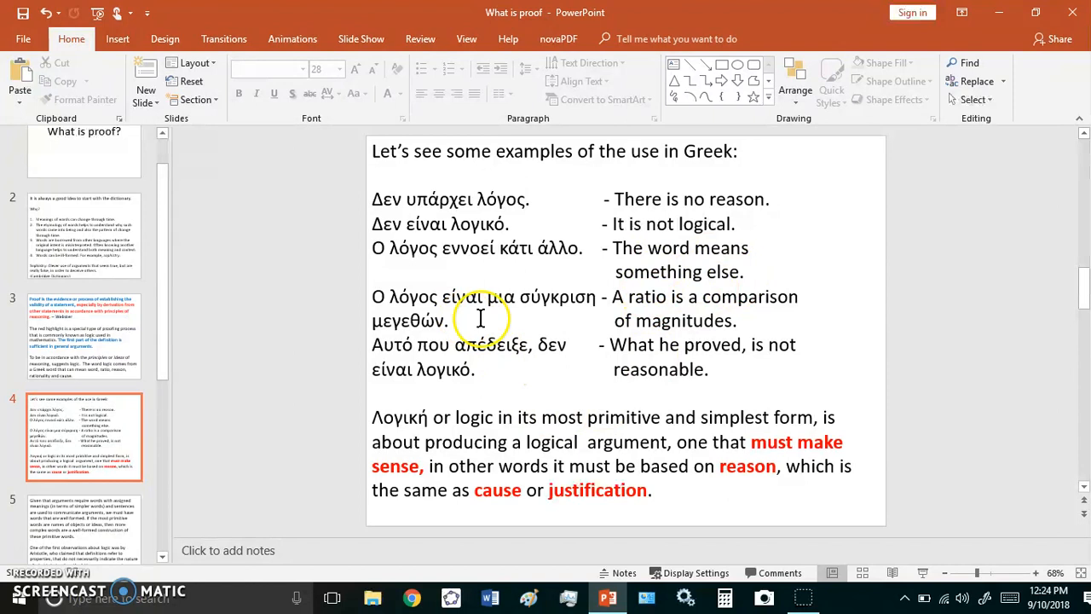
mouse_move(668, 310)
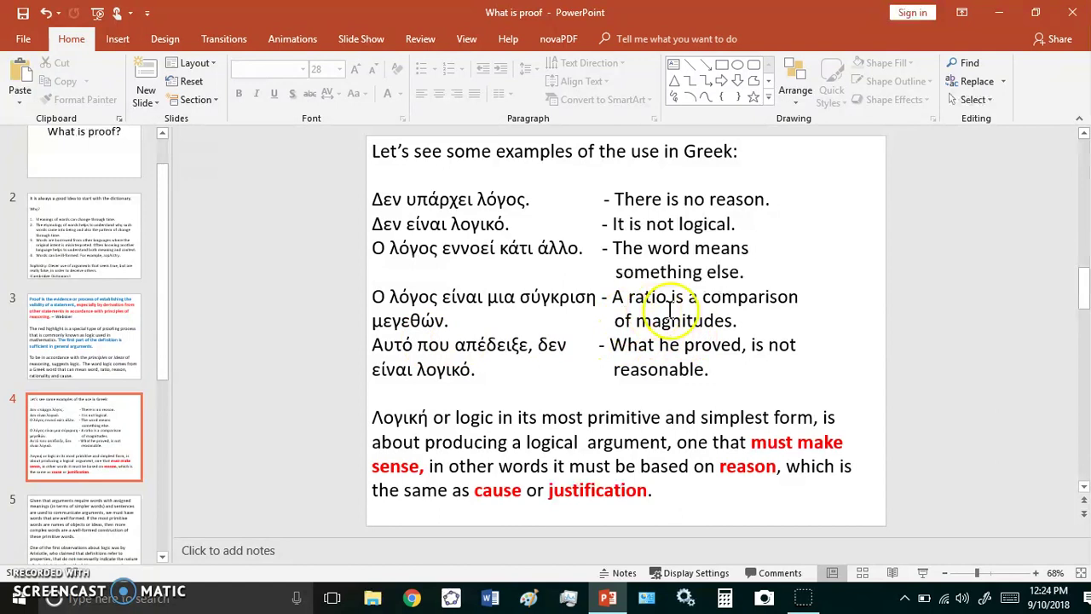
mouse_move(440, 415)
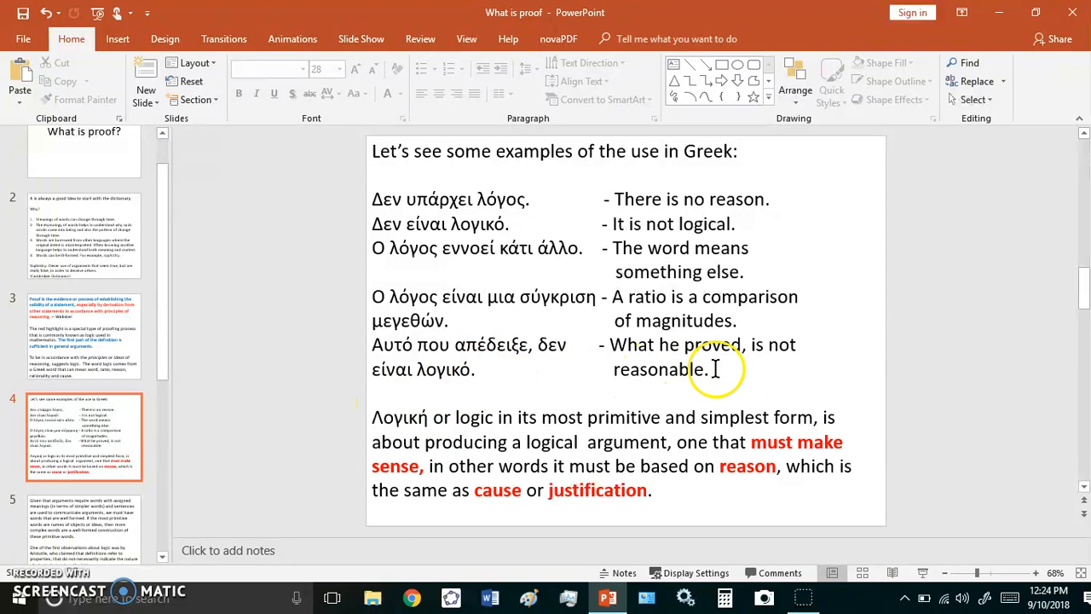
mouse_move(837, 365)
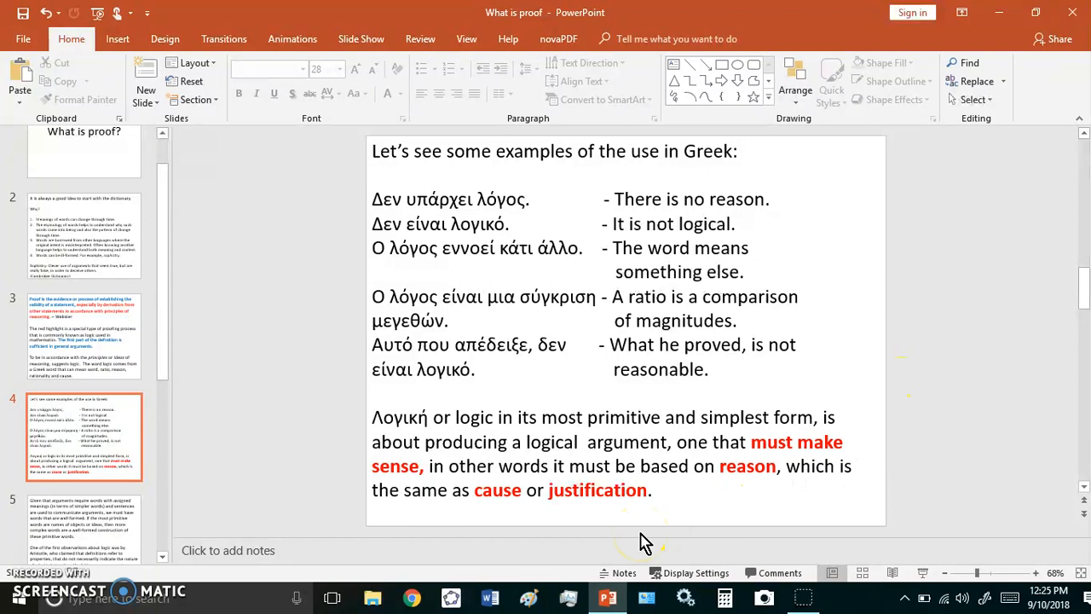
scroll(down, 3)
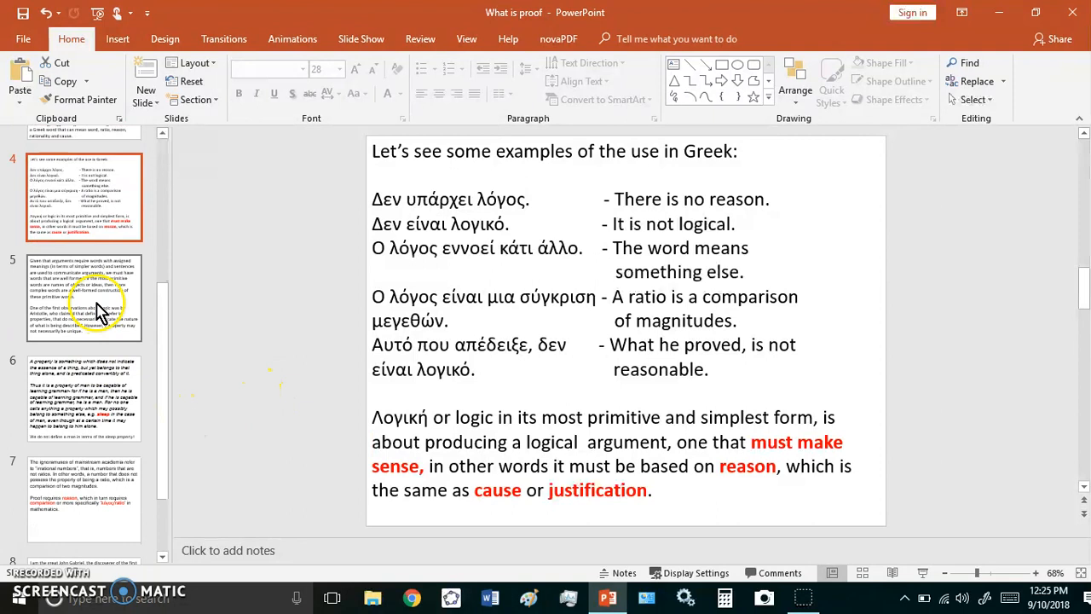
- Narrate slide 5 on well-formed words, then move on to slide 6 defining a property
click(84, 299)
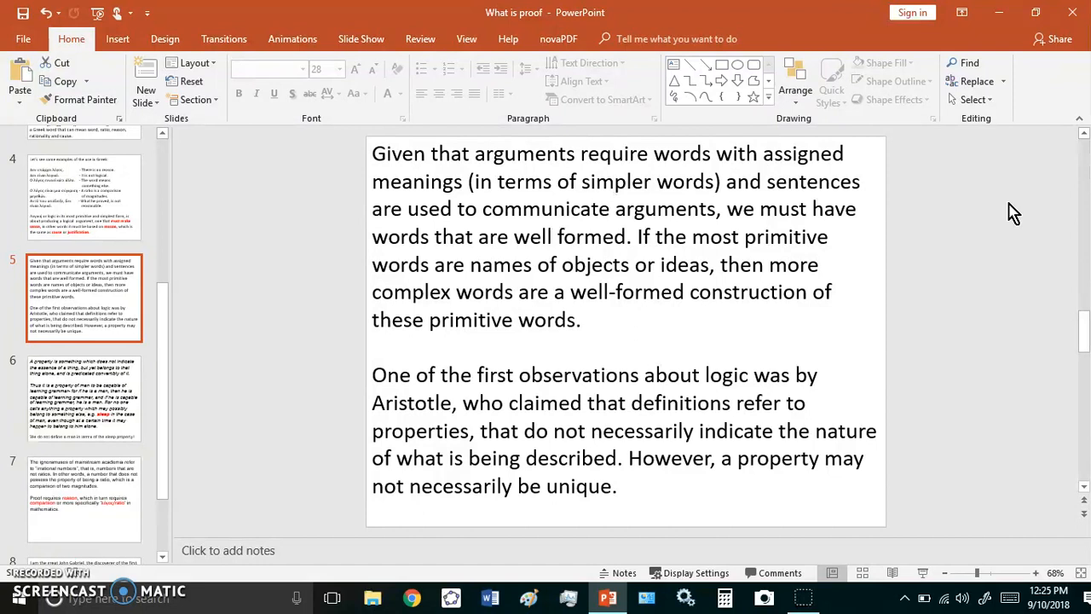
click(82, 416)
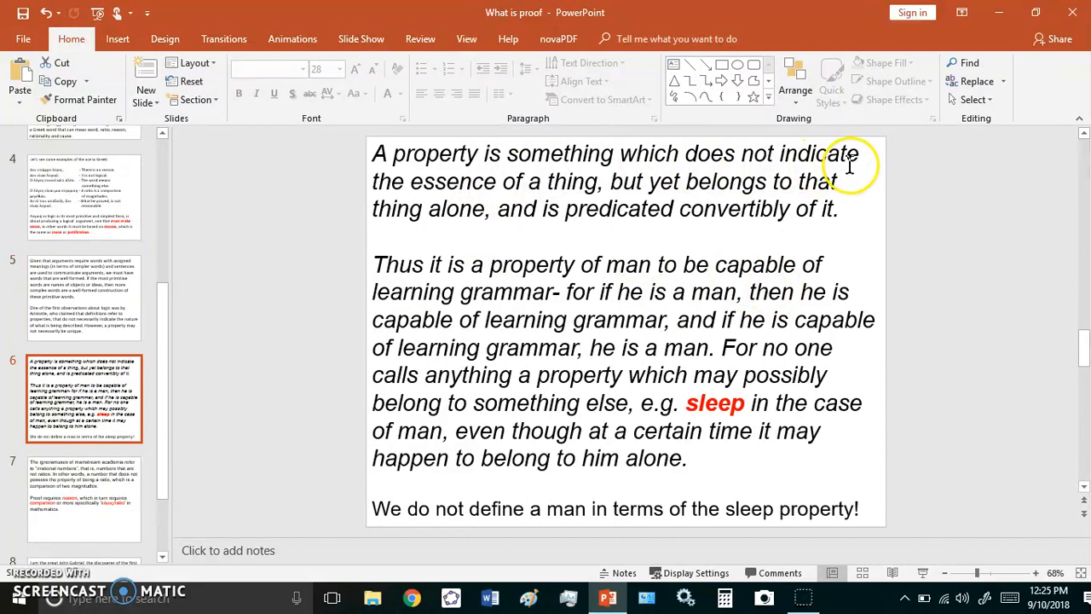
mouse_move(616, 232)
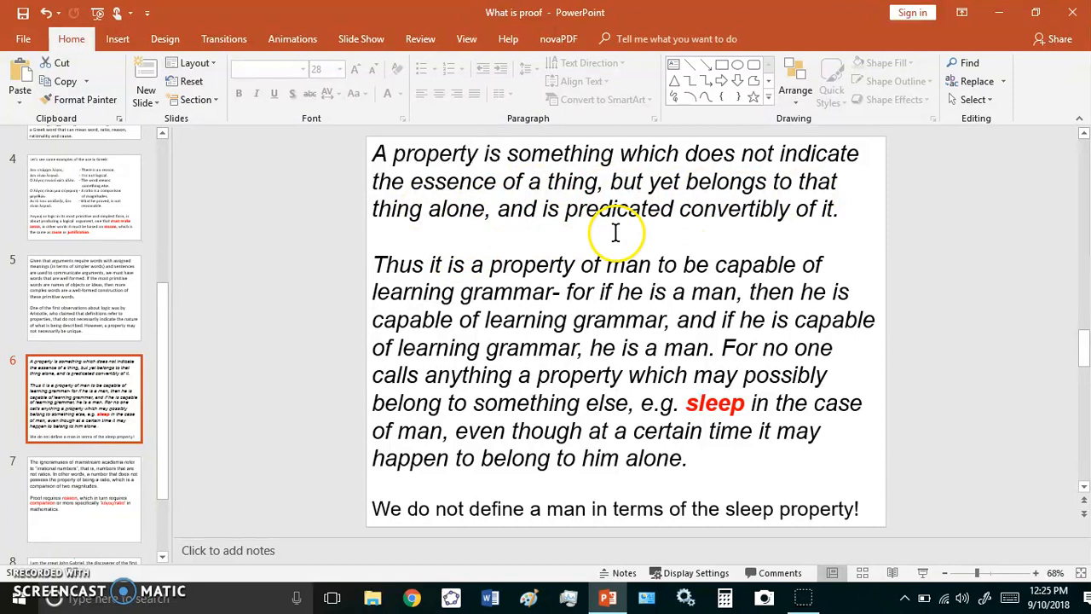
mouse_move(392, 281)
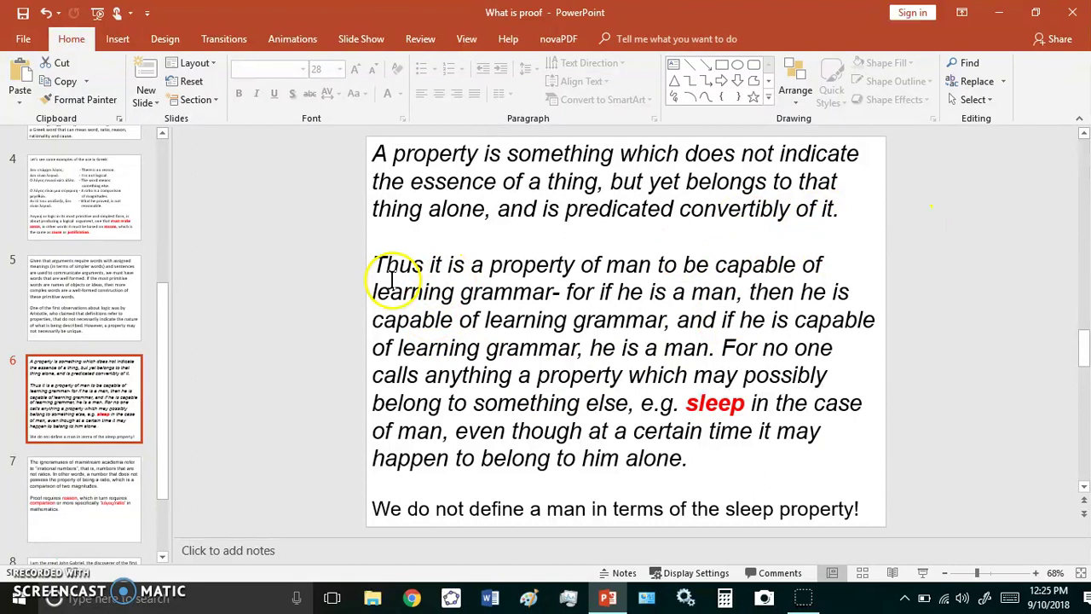
mouse_move(690, 304)
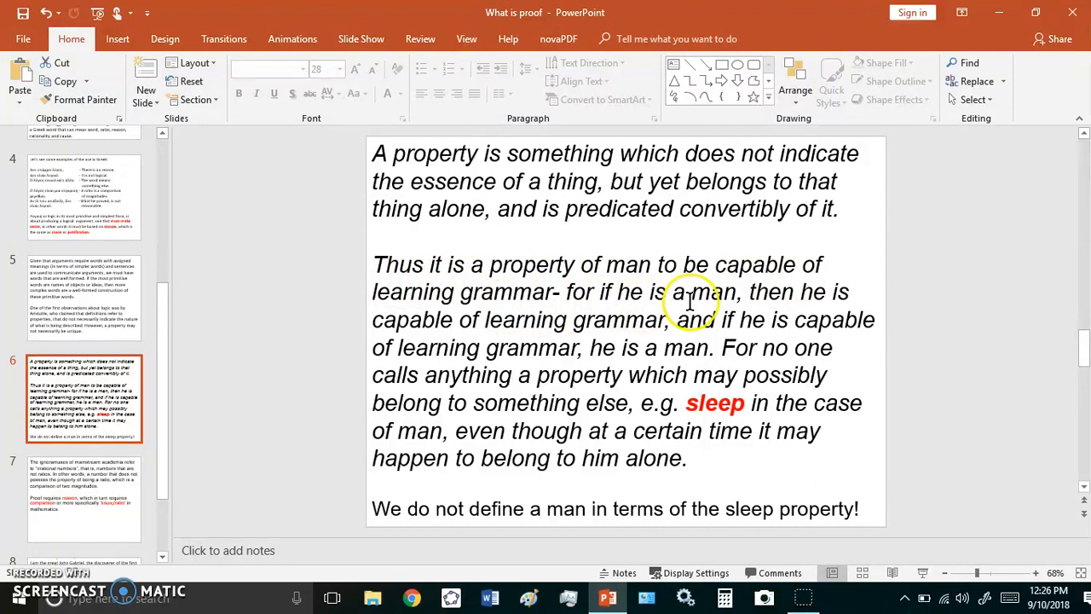
mouse_move(855, 363)
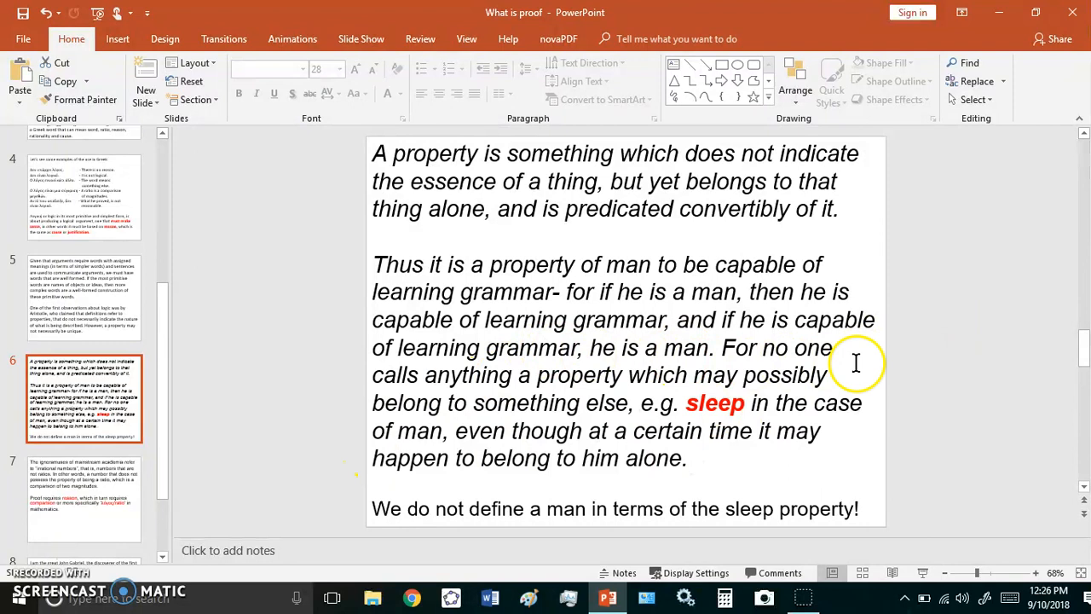
mouse_move(605, 430)
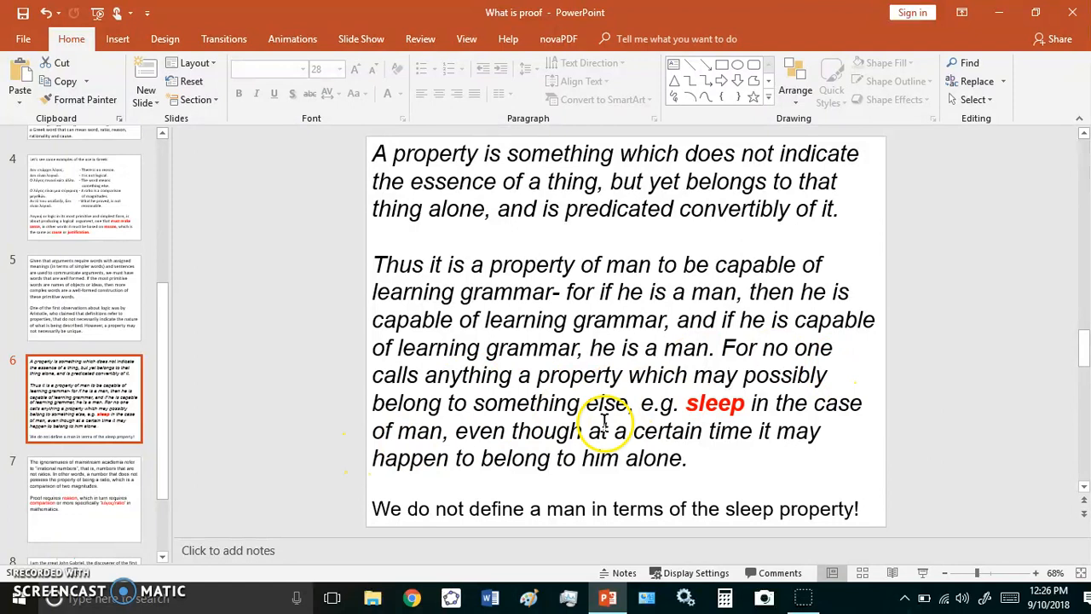
mouse_move(435, 498)
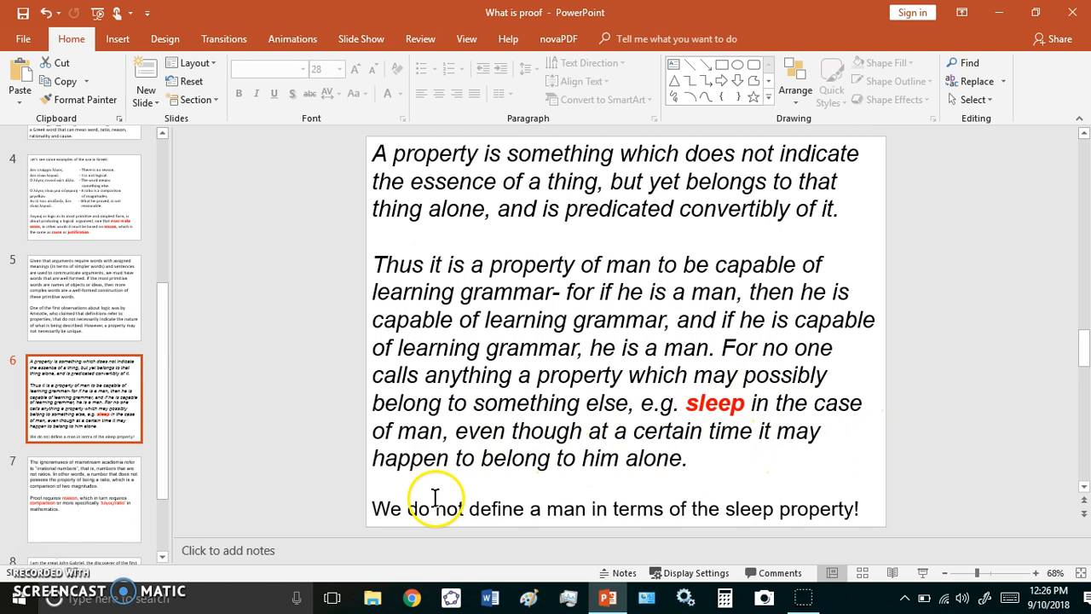
mouse_move(587, 389)
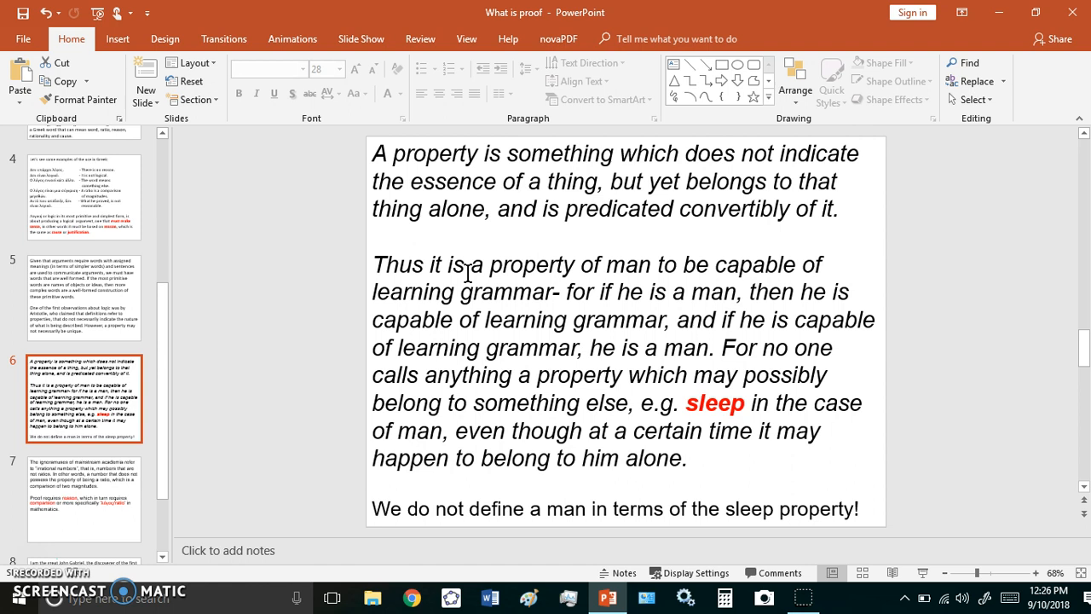
- After the man-and-sleep property example, advance to slide 7 on irrational numbers
click(83, 497)
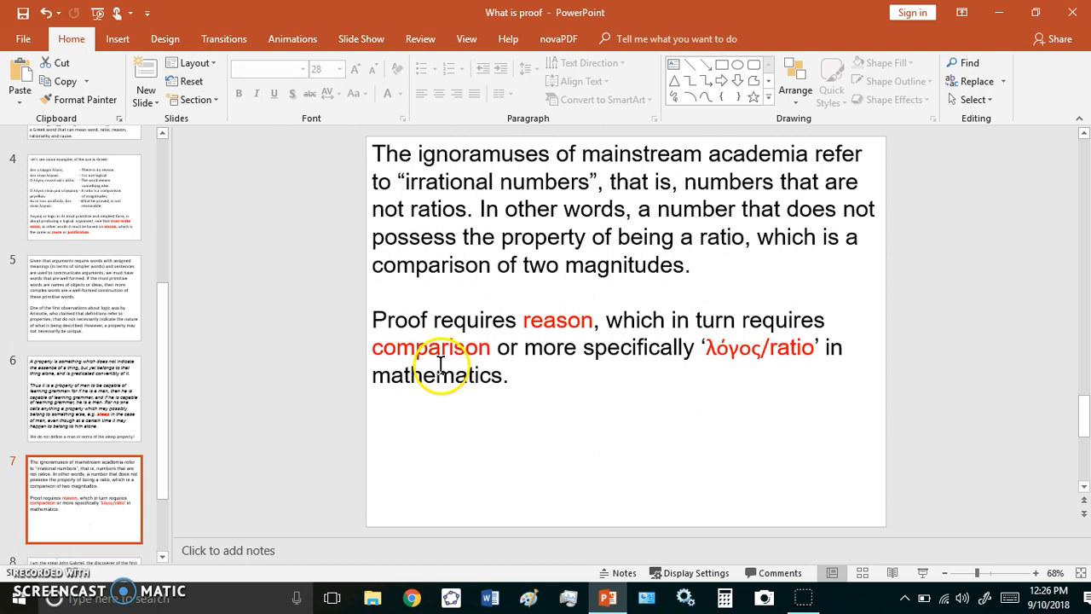